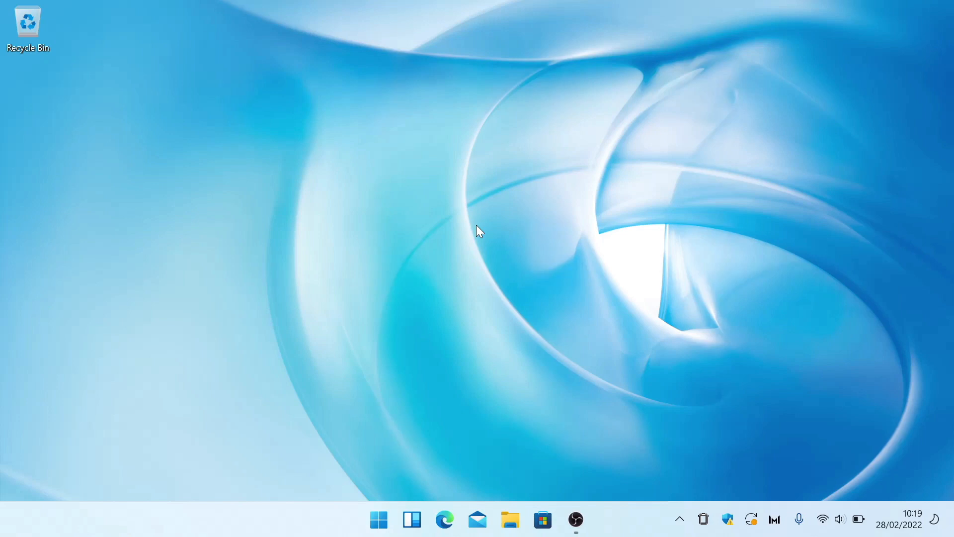
{"action": "mouse_move", "coordinate": [380, 529]}
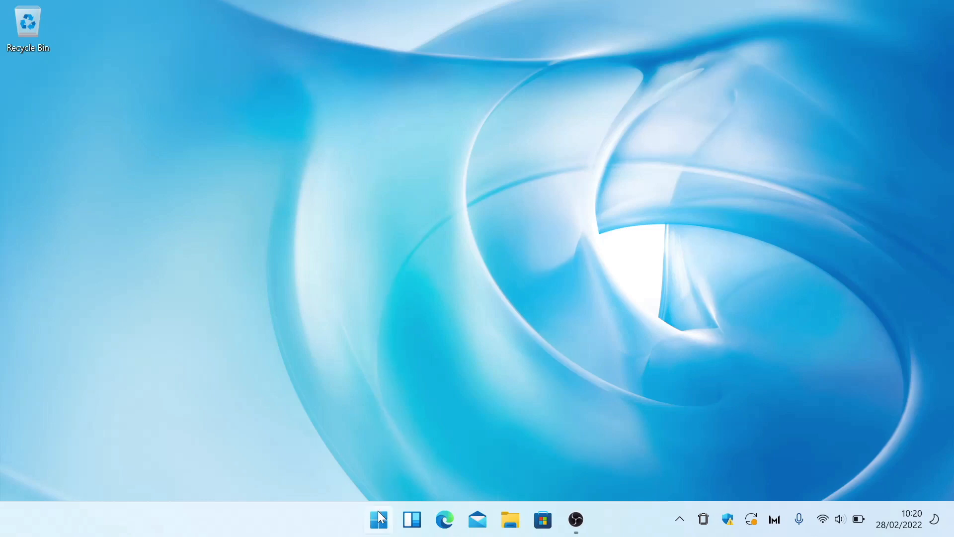
Search the Start menu for 'cmd' to find Command Prompt
{"action": "left_click", "coordinate": [378, 519]}
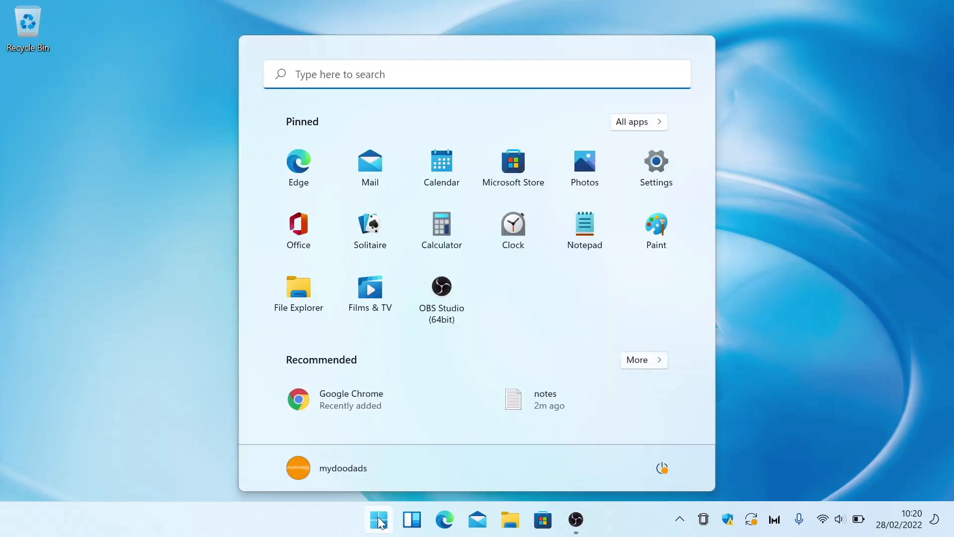
{"action": "type", "text": "cmd"}
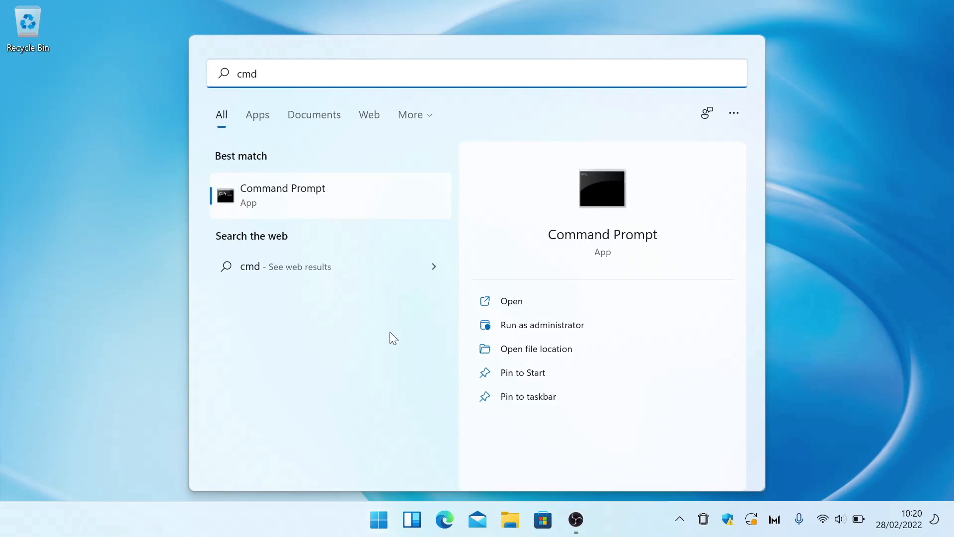
Show the Command Prompt result's launch options, including Run as administrator
{"action": "right_click", "coordinate": [282, 196]}
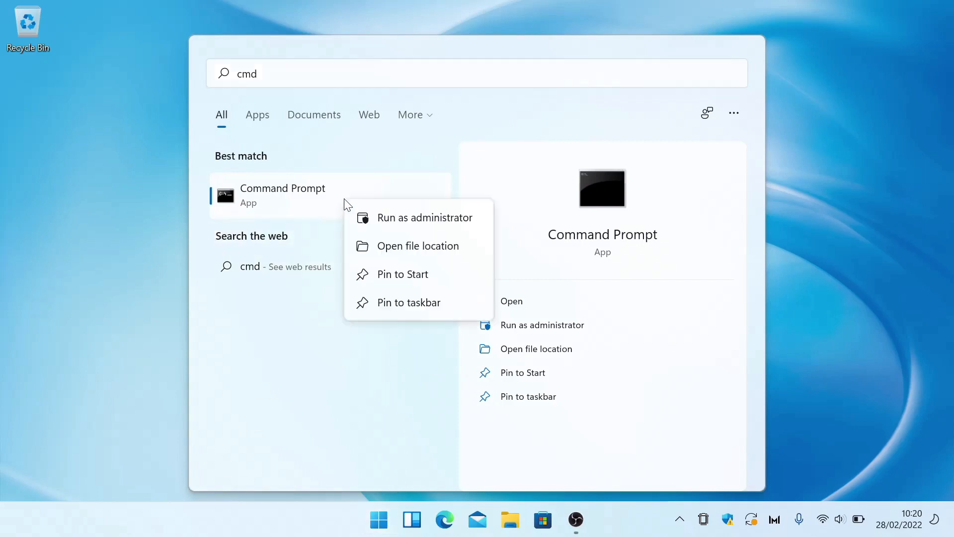
{"action": "mouse_move", "coordinate": [422, 228]}
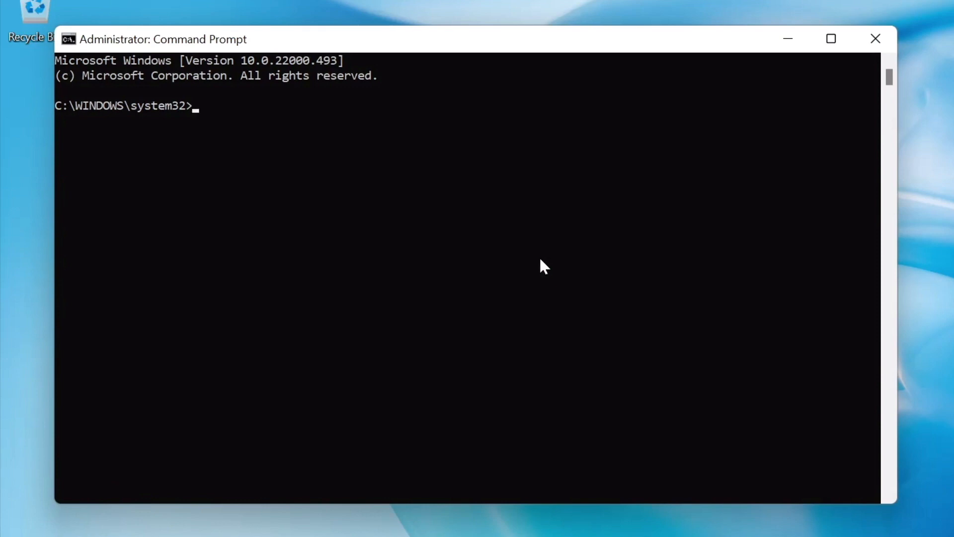
Enter 'wmic path softwarelicensingservice get OA3xOriginalProductKey' at the administrator prompt
{"action": "type", "text": "wmic path softwarelicensingservice get OA3xOriginalProductKey"}
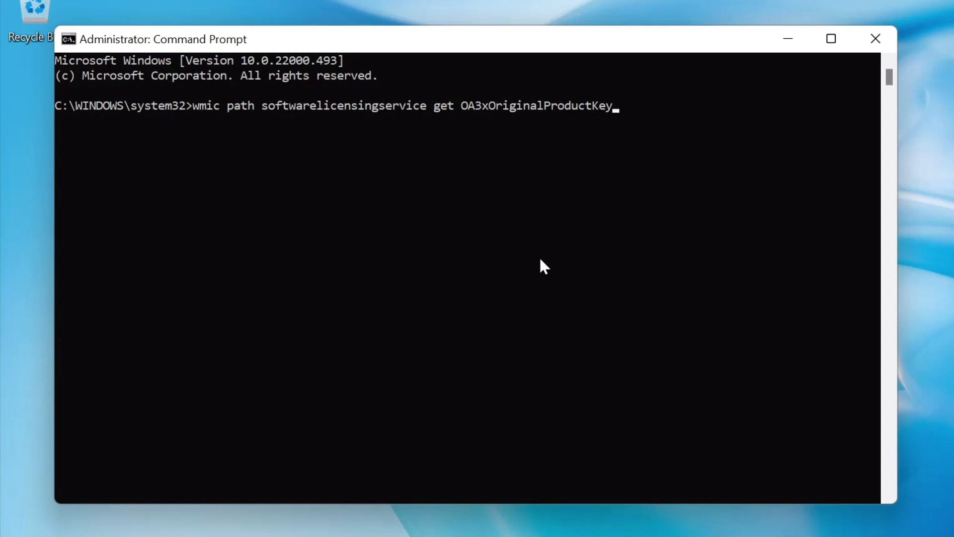
Run the product key query, read the key, and close the Command Prompt window
{"action": "key", "text": "Enter"}
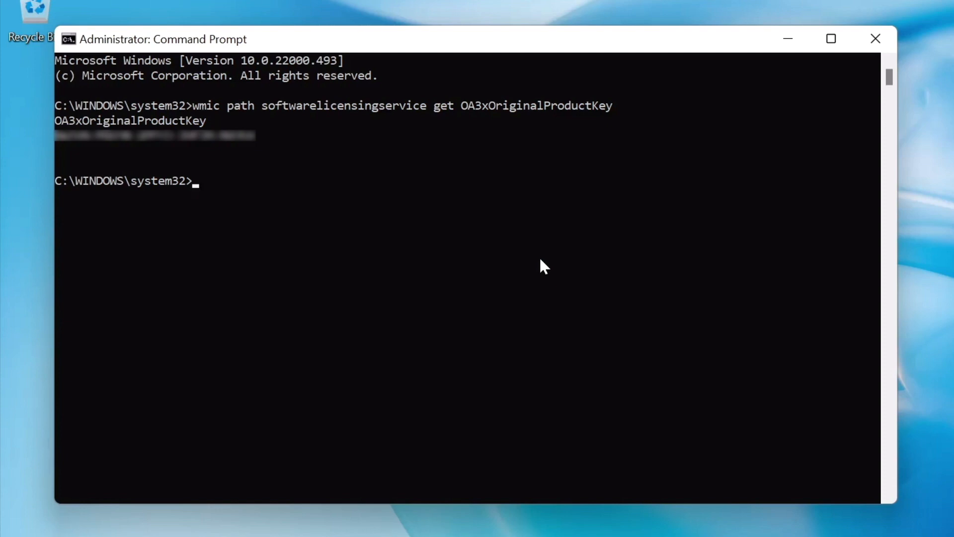
{"action": "left_click", "coordinate": [874, 39]}
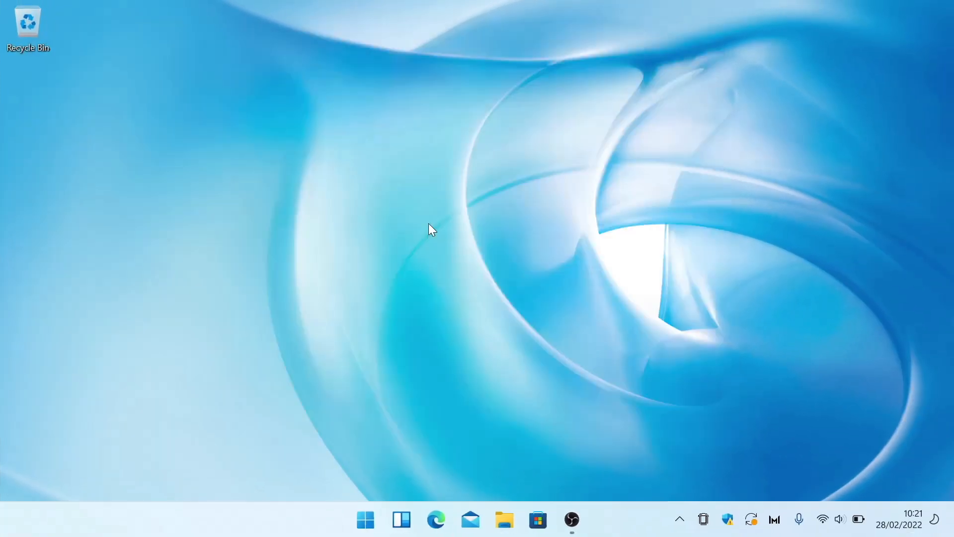